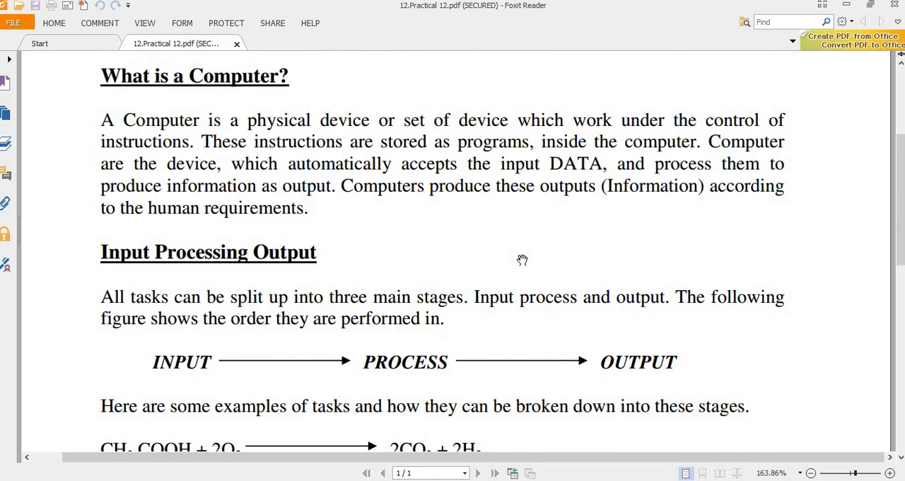
Type the labels INPUT, PROCESS and OUTPUT spaced across one line
{"action": "scroll", "scroll_direction": "down", "scroll_amount": 3}
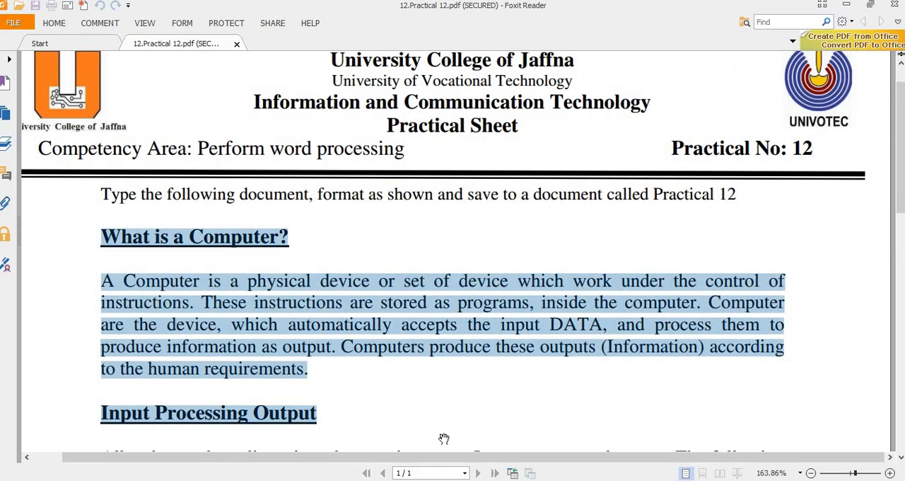
{"action": "scroll", "scroll_direction": "down", "scroll_amount": 3}
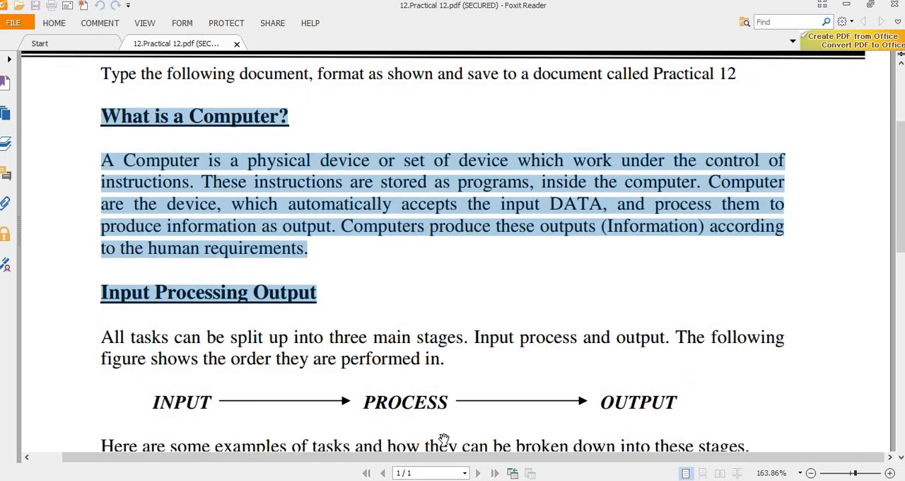
{"action": "scroll", "scroll_direction": "down", "scroll_amount": 3}
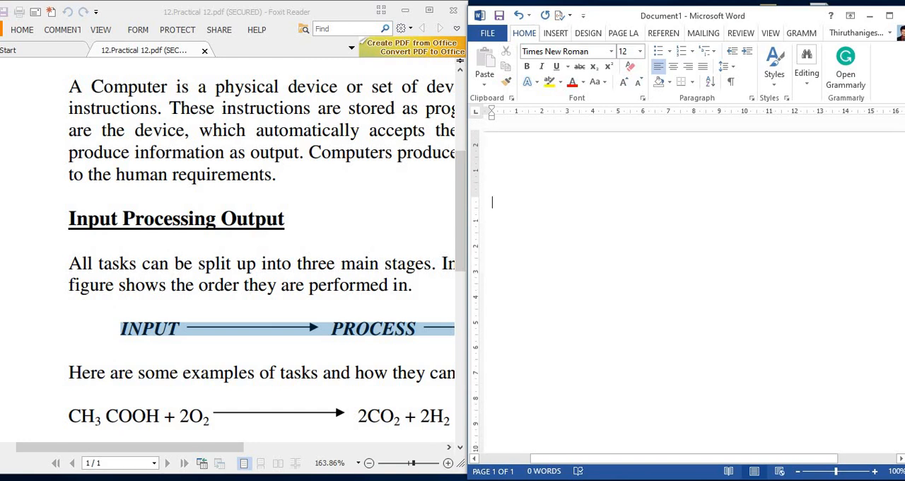
{"action": "type", "text": "INPUT"}
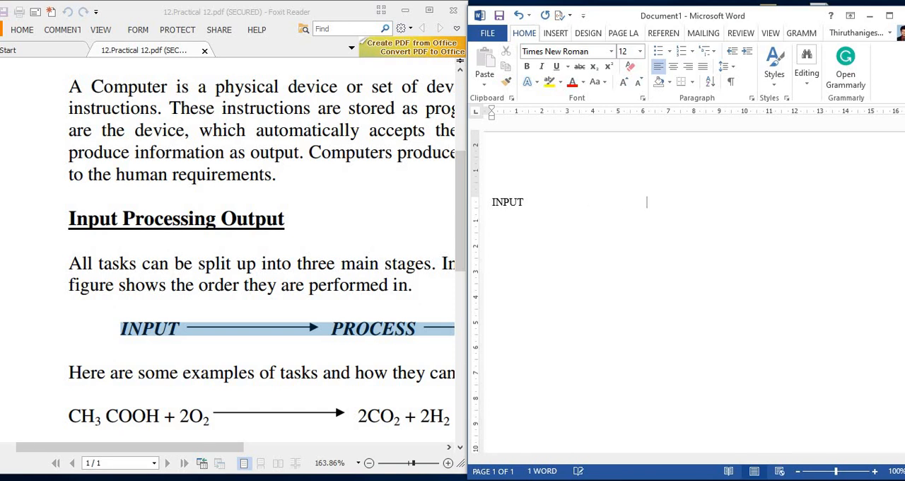
{"action": "type", "text": "PROCESS"}
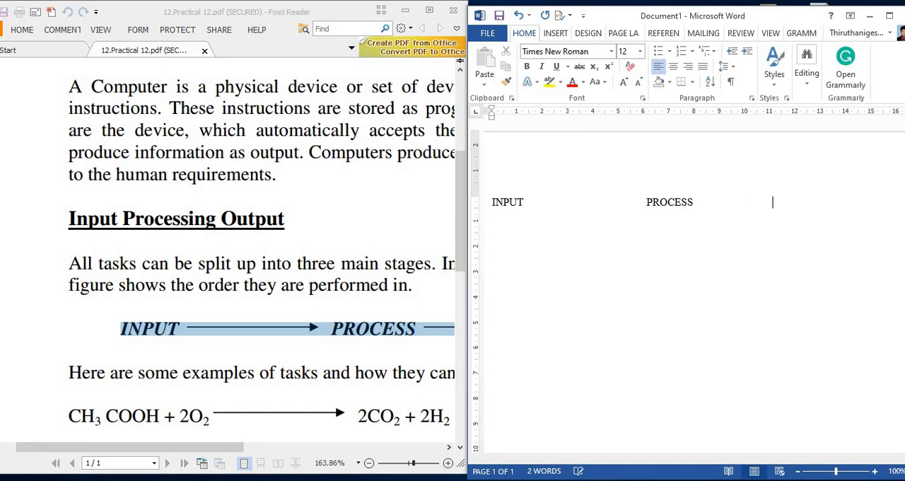
{"action": "type", "text": "O"}
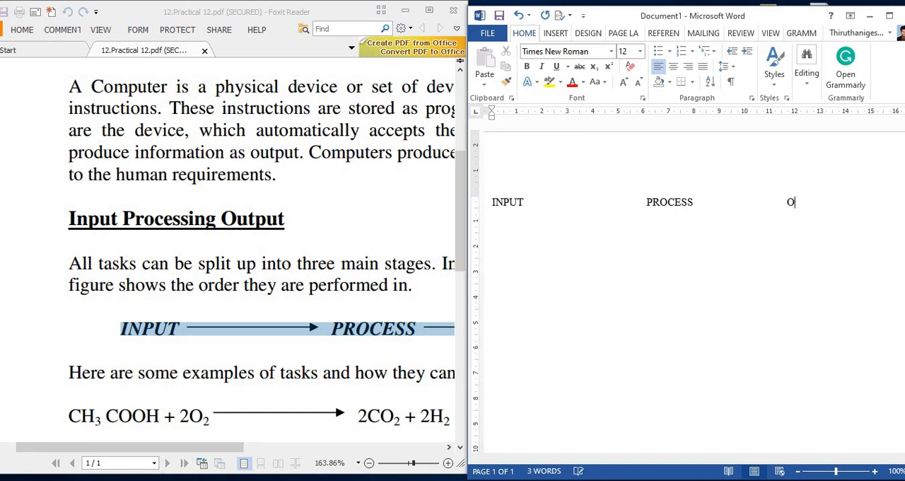
{"action": "type", "text": "UTPUT"}
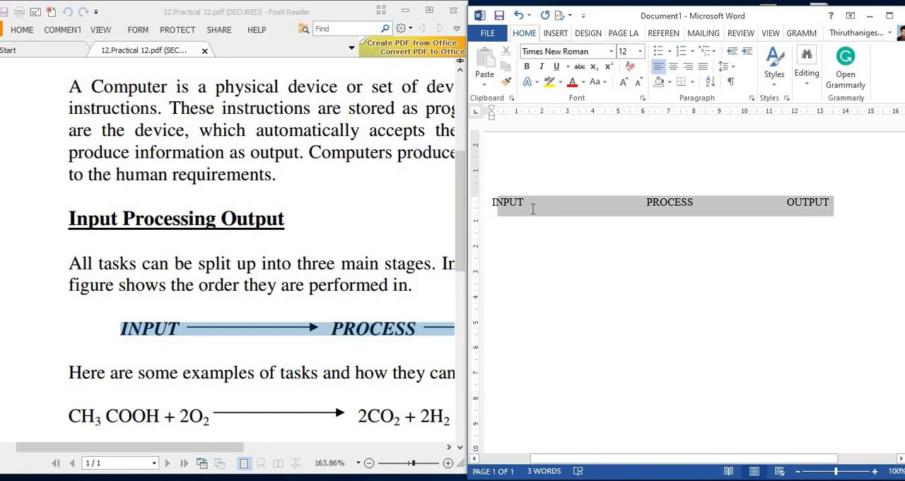
Make the three labels bold and italic
{"action": "left_click", "coordinate": [526, 66]}
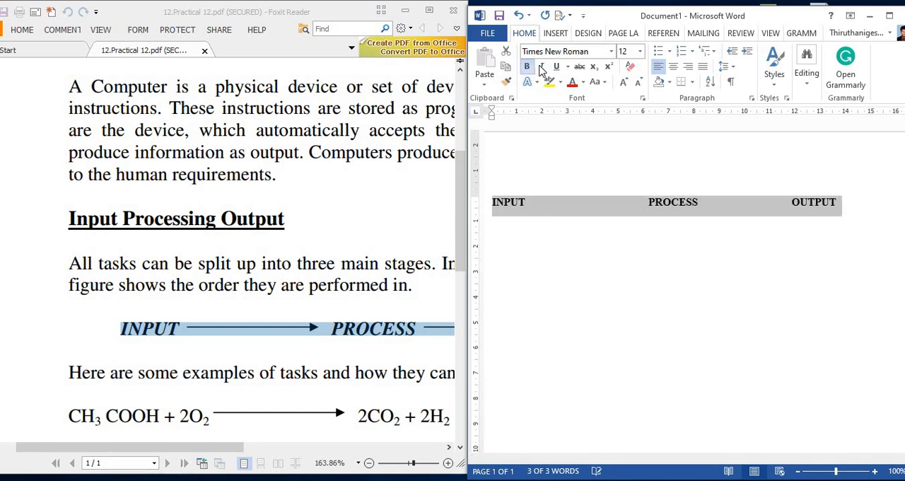
{"action": "left_click", "coordinate": [541, 66]}
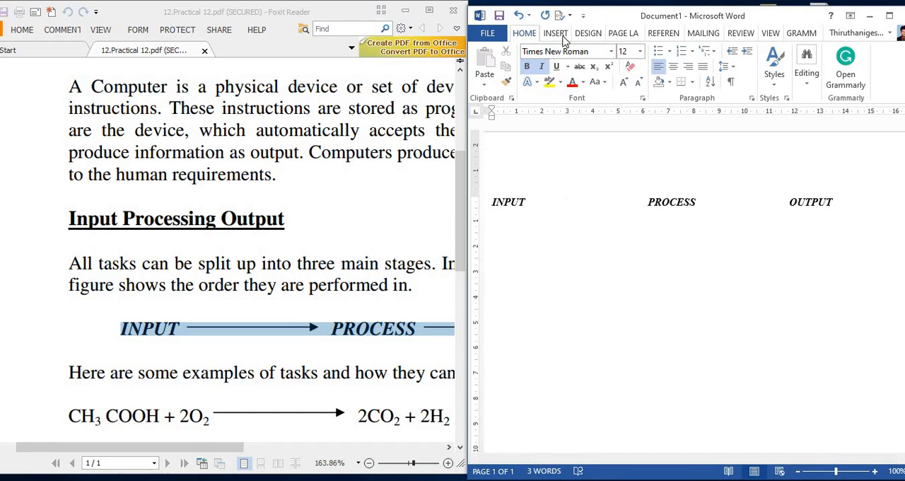
{"action": "left_click", "coordinate": [556, 32]}
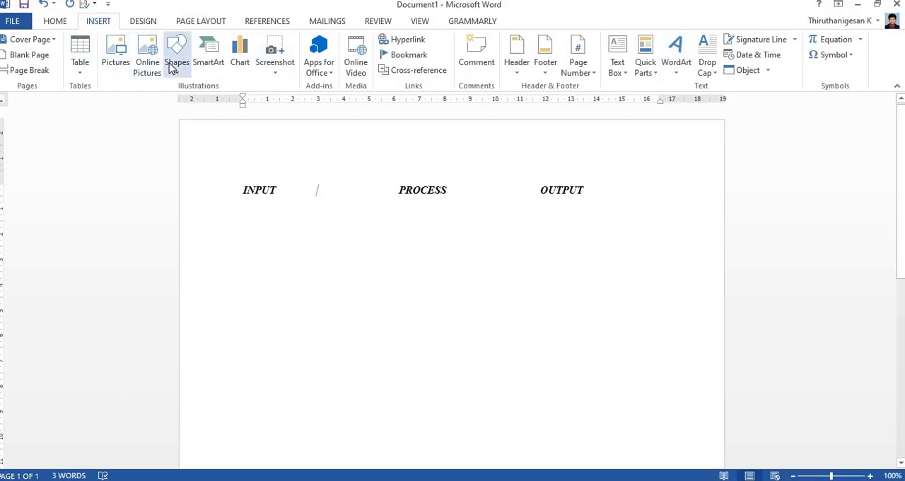
Draw a black arrow from INPUT to PROCESS and flatten it to 0 cm height
{"action": "left_click", "coordinate": [177, 53]}
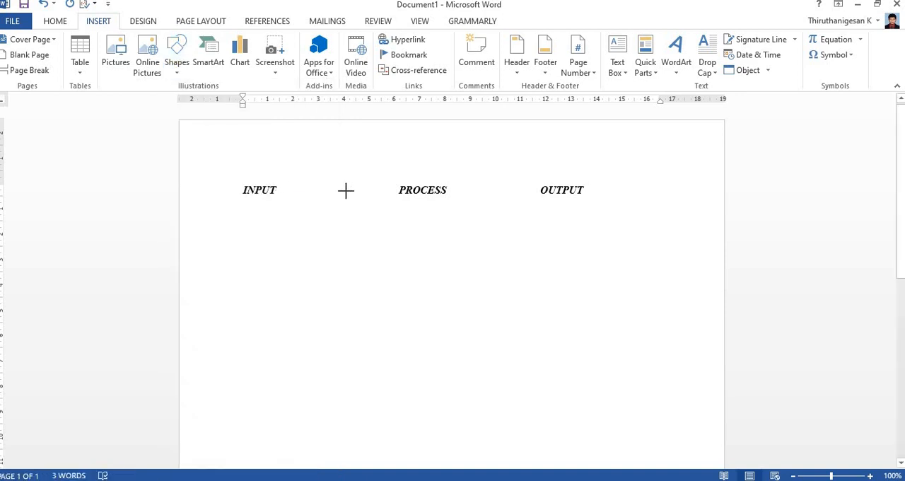
{"action": "left_click_drag", "start_coordinate": [283, 190], "coordinate": [379, 191]}
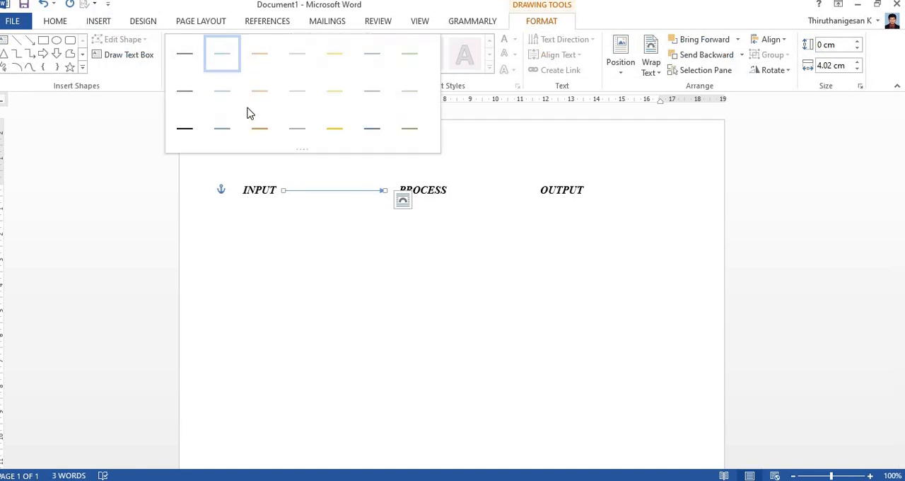
{"action": "left_click", "coordinate": [259, 54]}
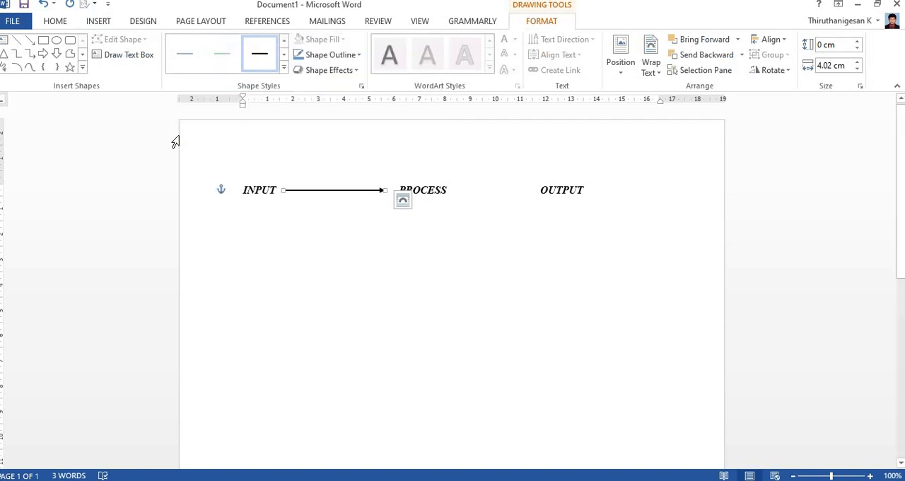
{"action": "mouse_move", "coordinate": [336, 192]}
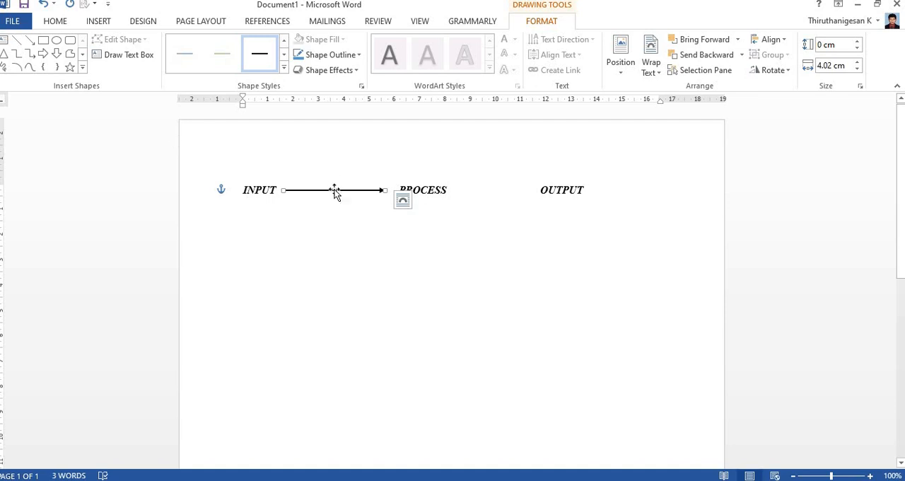
{"action": "mouse_move", "coordinate": [334, 193]}
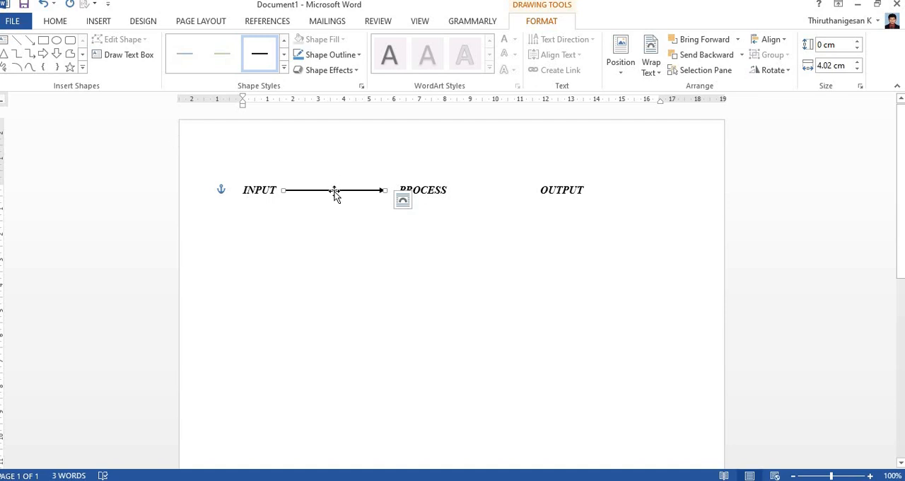
{"action": "left_click_drag", "start_coordinate": [385, 189], "coordinate": [386, 196]}
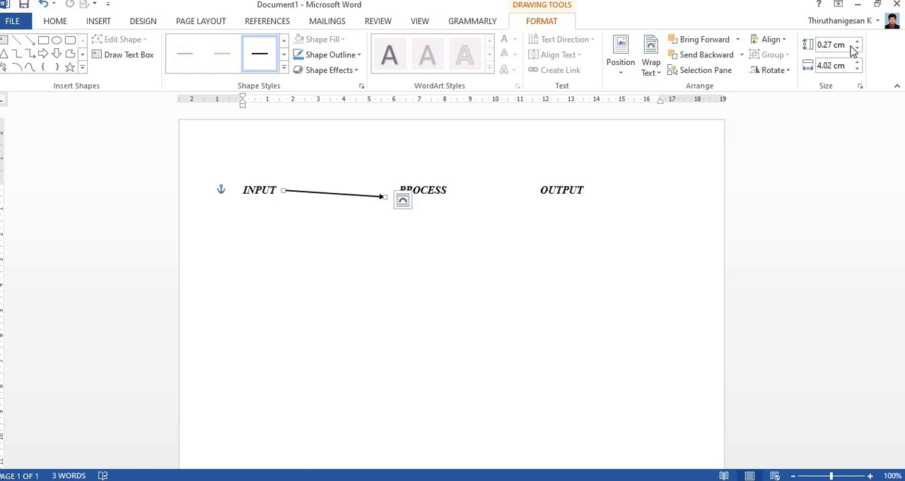
{"action": "left_click", "coordinate": [857, 48]}
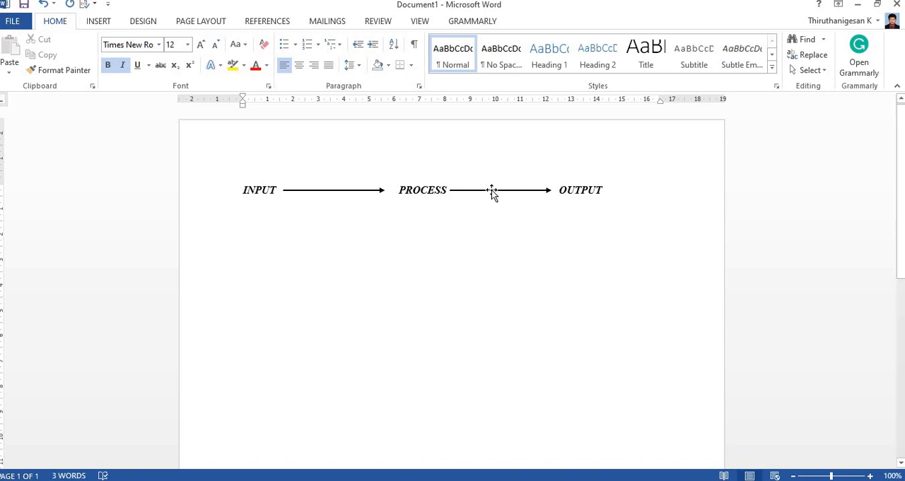
Open Format Shape for the second arrow and try its colour and width options
{"action": "right_click", "coordinate": [492, 189]}
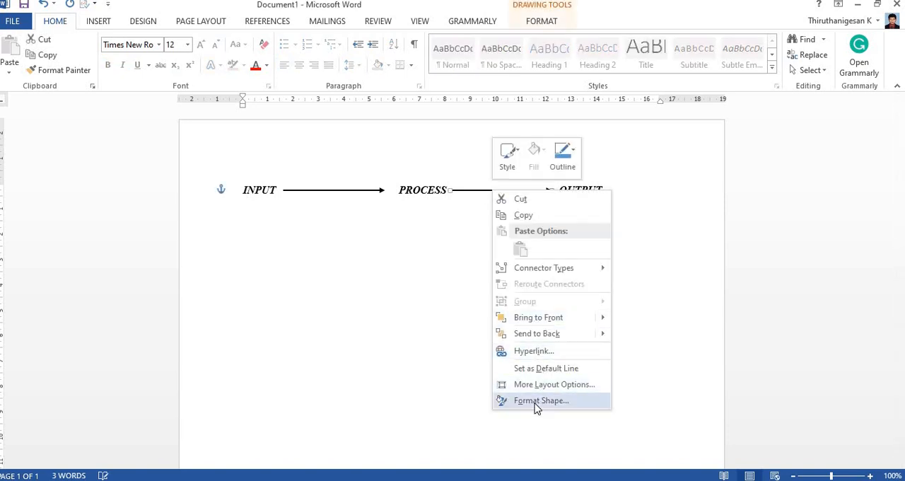
{"action": "left_click", "coordinate": [541, 400]}
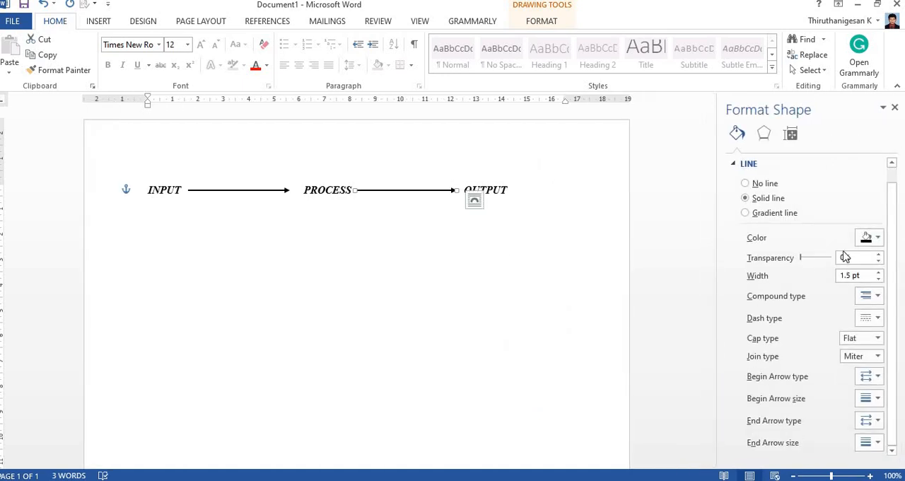
{"action": "left_click", "coordinate": [877, 237]}
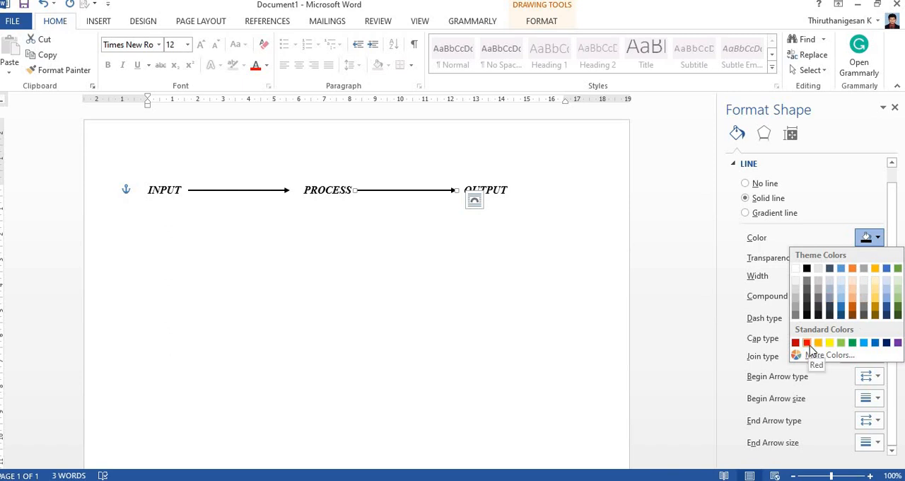
{"action": "left_click", "coordinate": [806, 343]}
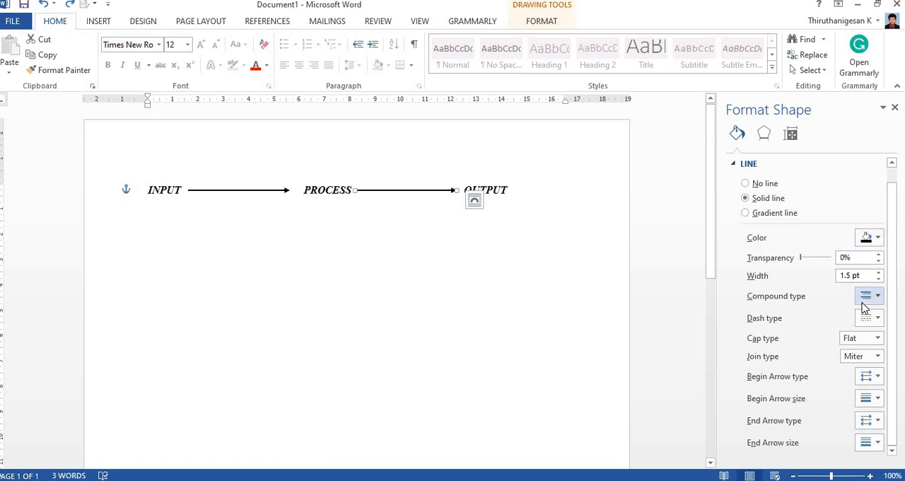
{"action": "left_click", "coordinate": [877, 295]}
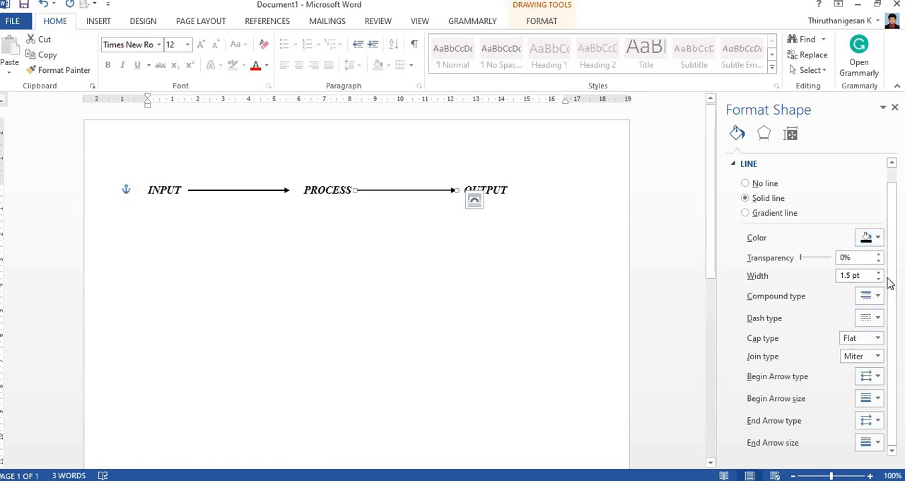
{"action": "left_click", "coordinate": [879, 278]}
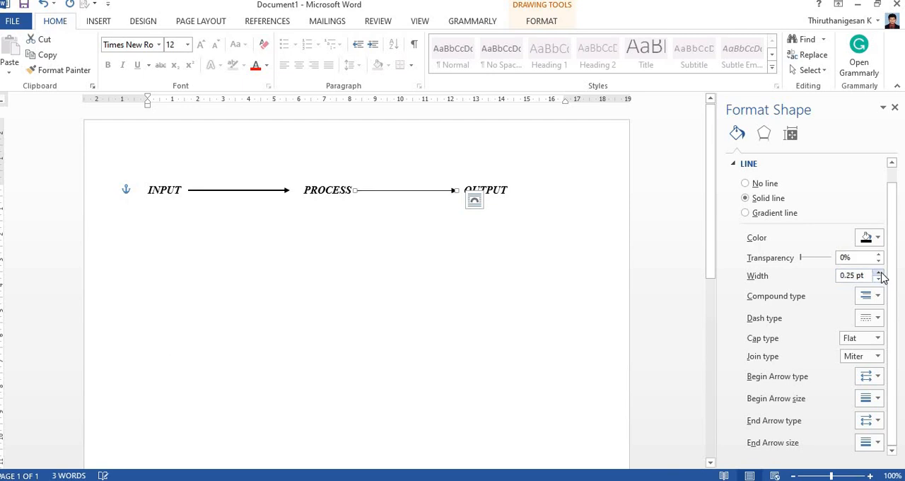
{"action": "left_click", "coordinate": [879, 272]}
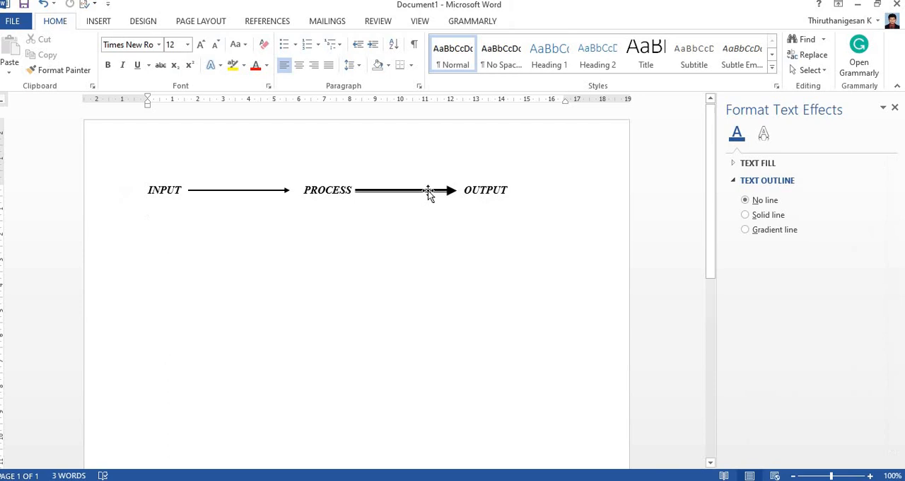
Set the second arrow's line width to 1.5 pt
{"action": "left_click", "coordinate": [424, 190]}
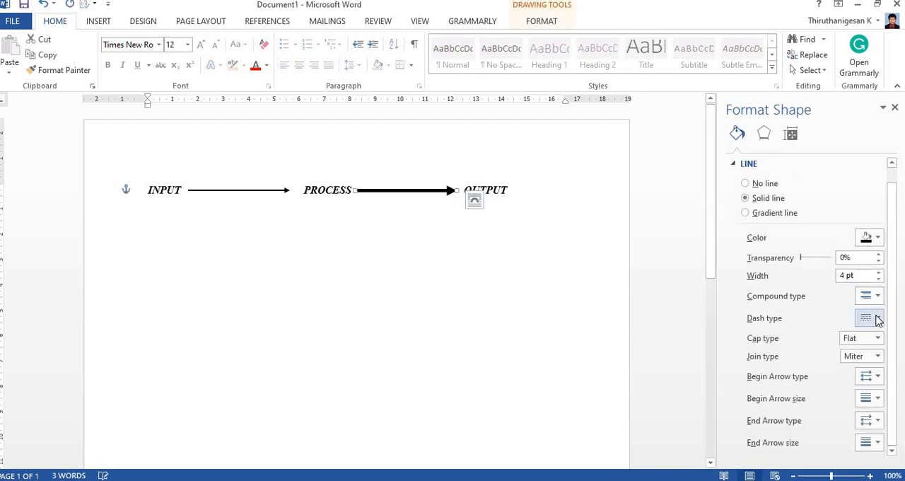
{"action": "left_click", "coordinate": [870, 376]}
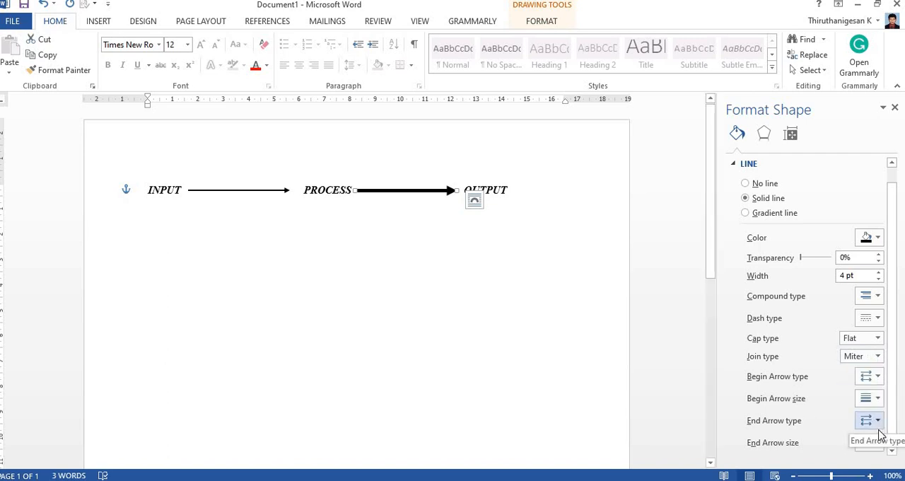
{"action": "mouse_move", "coordinate": [814, 305]}
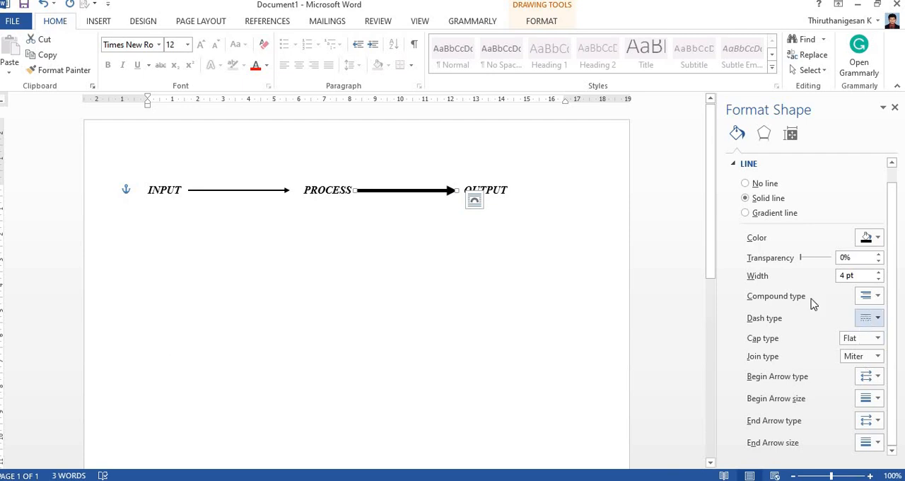
{"action": "type", "text": "1.5pt"}
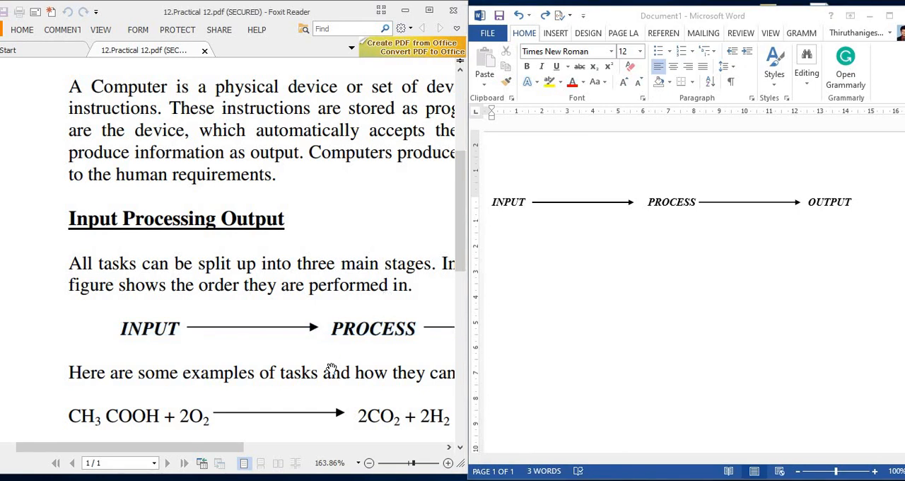
Type CH3 COOH + 2O2 on a new line below the arrows
{"action": "scroll", "scroll_direction": "down", "scroll_amount": 3}
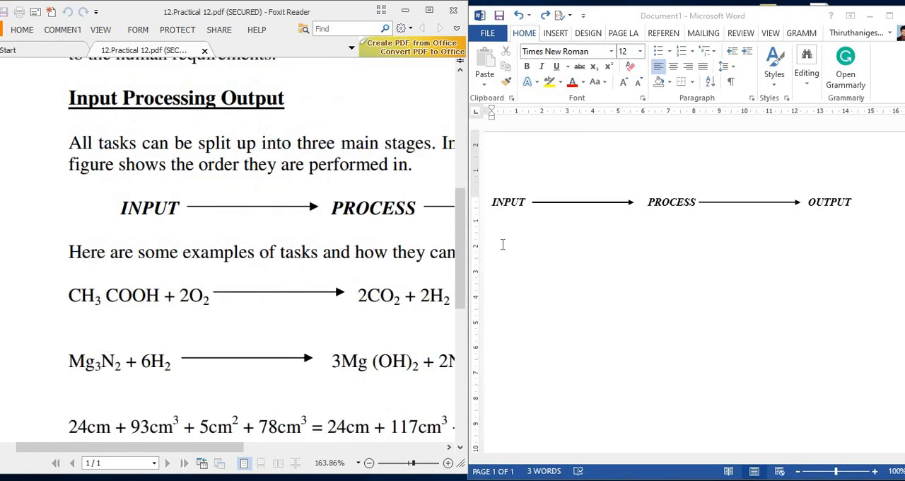
{"action": "left_click", "coordinate": [502, 244]}
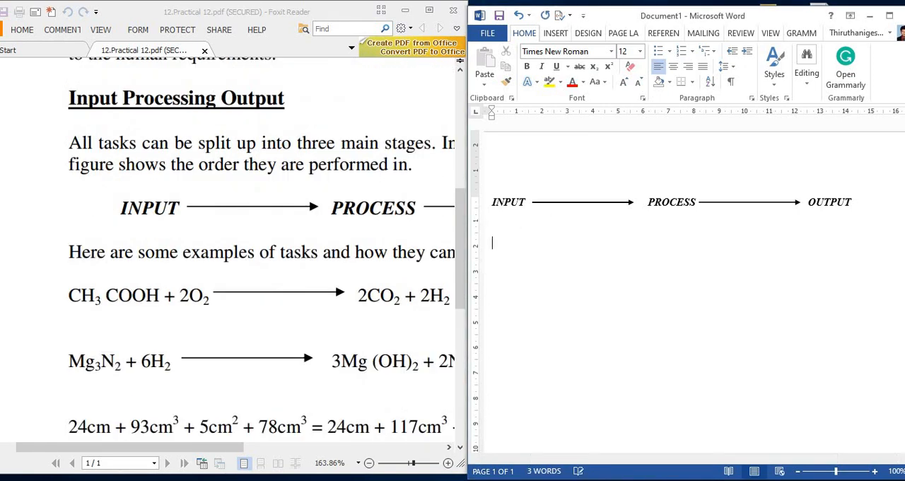
{"action": "type", "text": "C"}
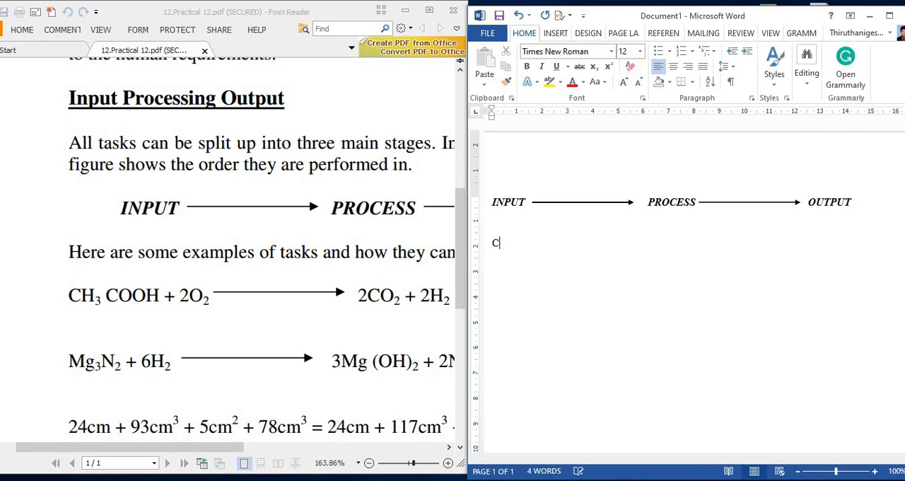
{"action": "type", "text": "H3"}
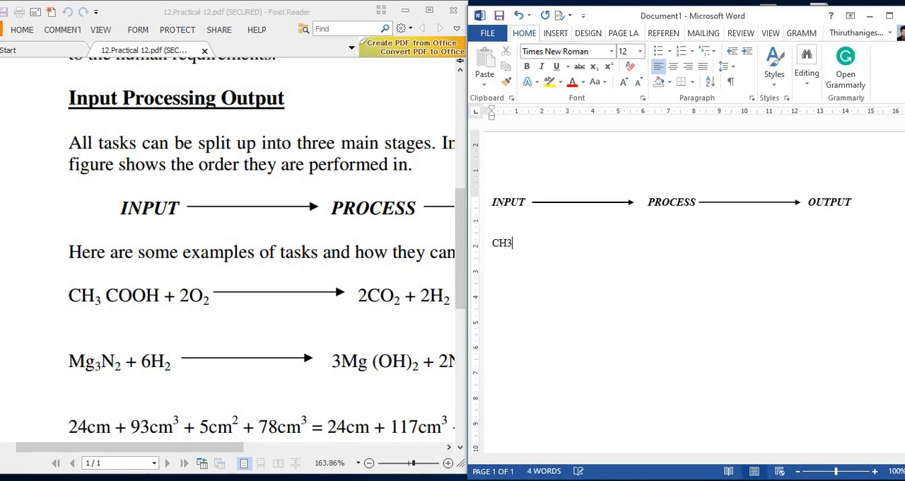
{"action": "type", "text": "COO"}
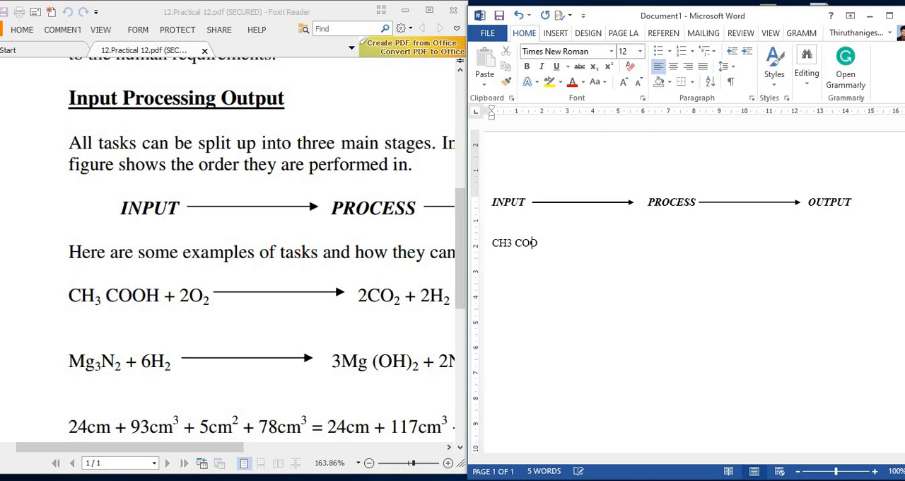
{"action": "type", "text": "OH +"}
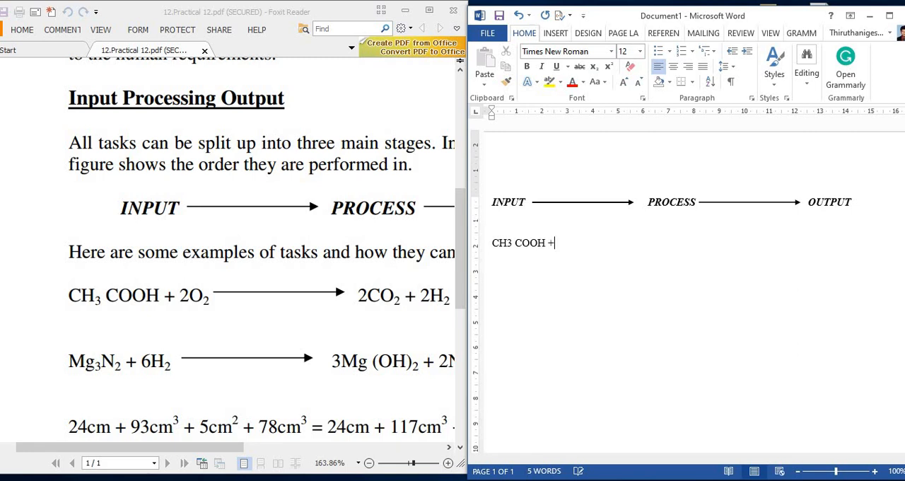
{"action": "type", "text": "2"}
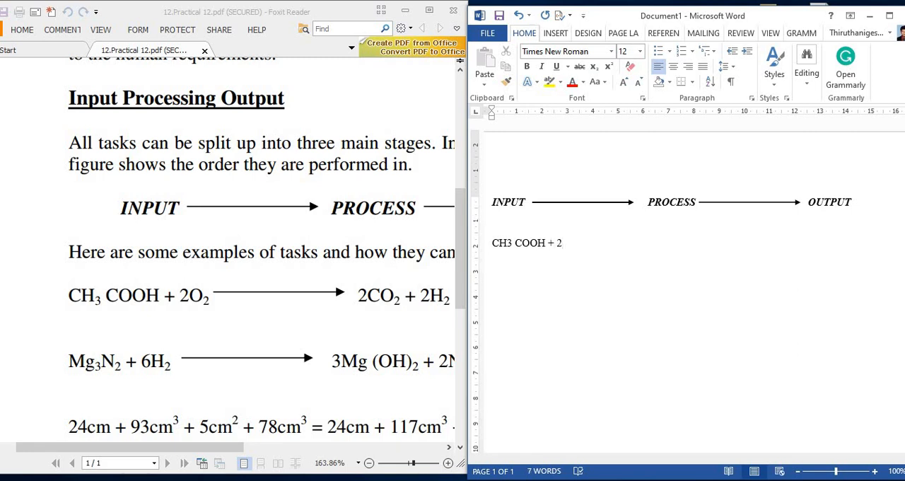
{"action": "type", "text": "O2"}
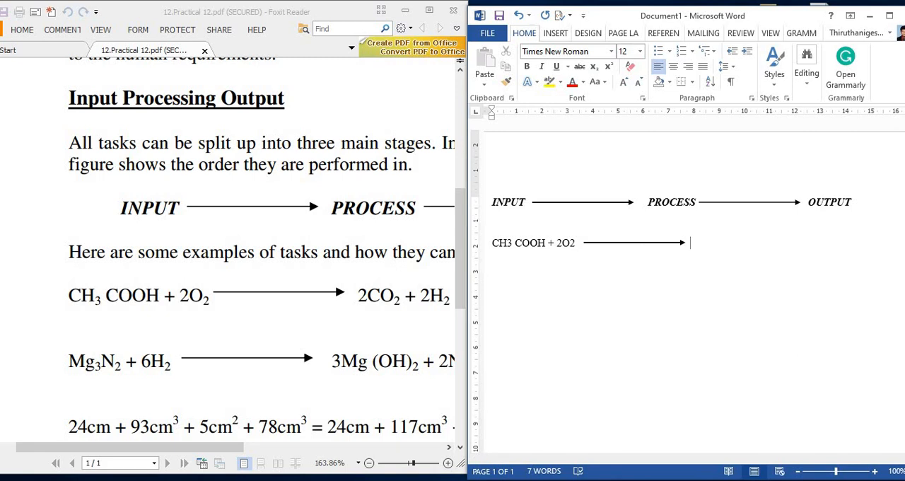
Type 2CO2 + 2 on the right side of the equation
{"action": "type", "text": "2CO2"}
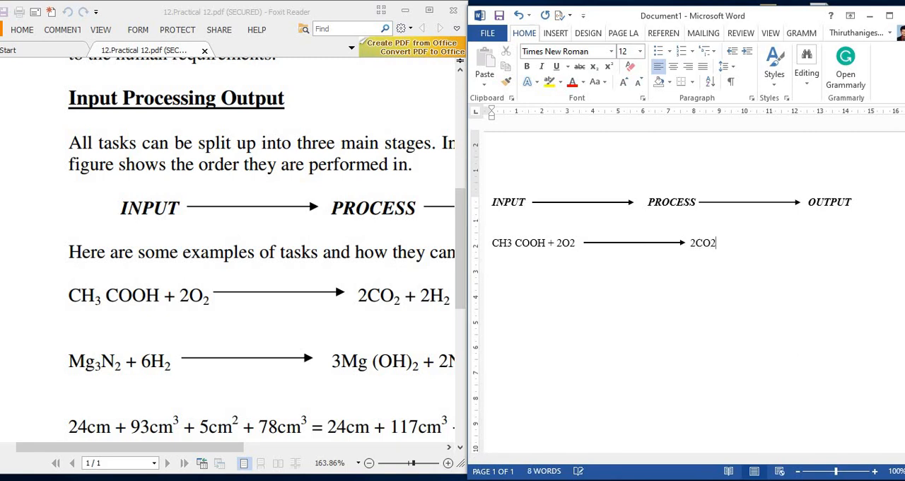
{"action": "type", "text": "+"}
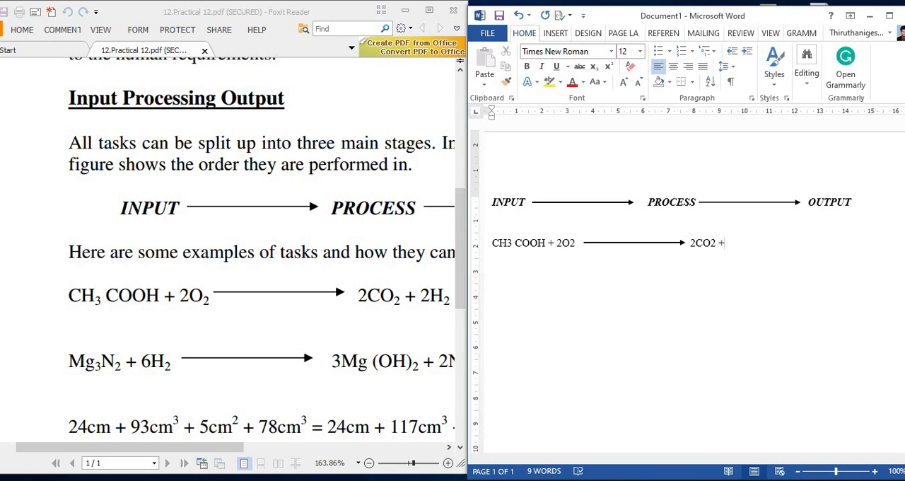
{"action": "type", "text": "2"}
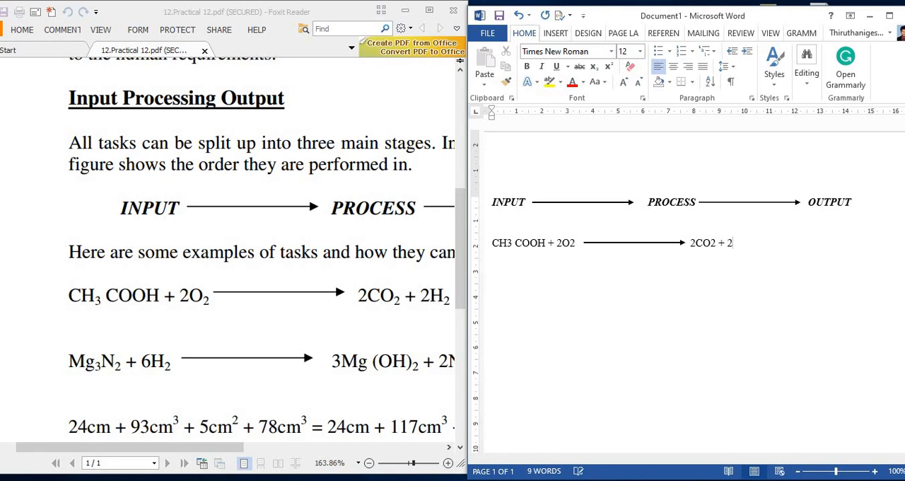
Type H to start the final 2H2 term of the acetic acid equation
{"action": "type", "text": "H2"}
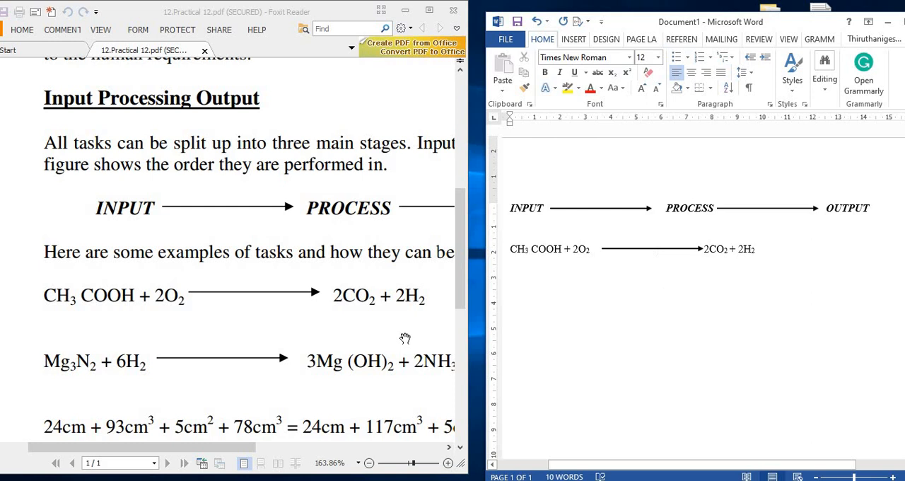
Scroll the PDF to the CO + H2O equation and place the Word cursor below the first equation
{"action": "scroll", "scroll_direction": "down", "scroll_amount": 3}
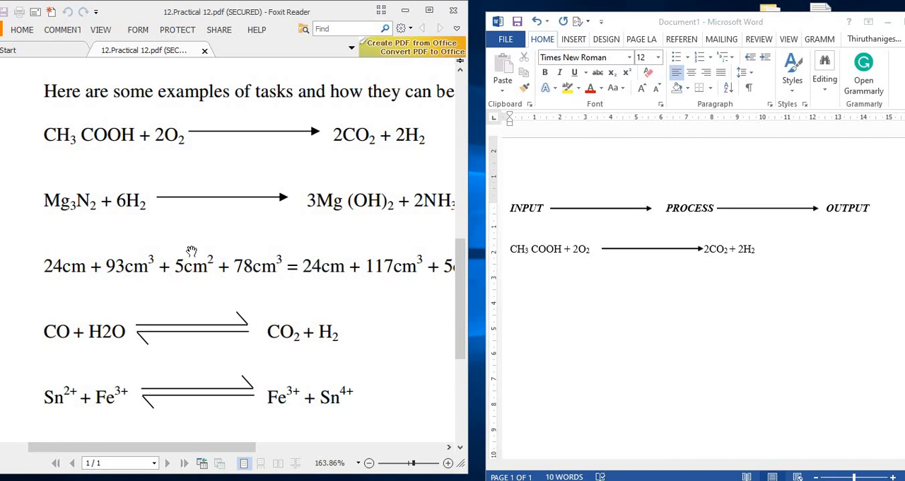
{"action": "mouse_move", "coordinate": [177, 290]}
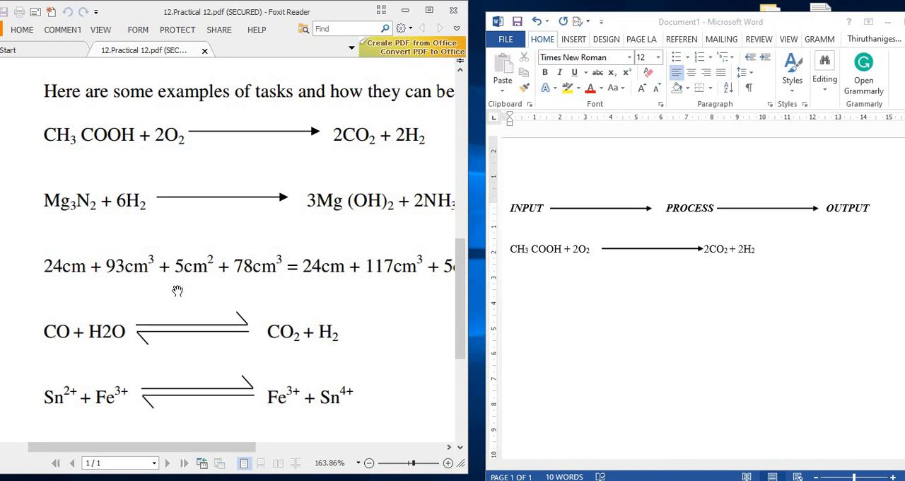
{"action": "left_click", "coordinate": [586, 327]}
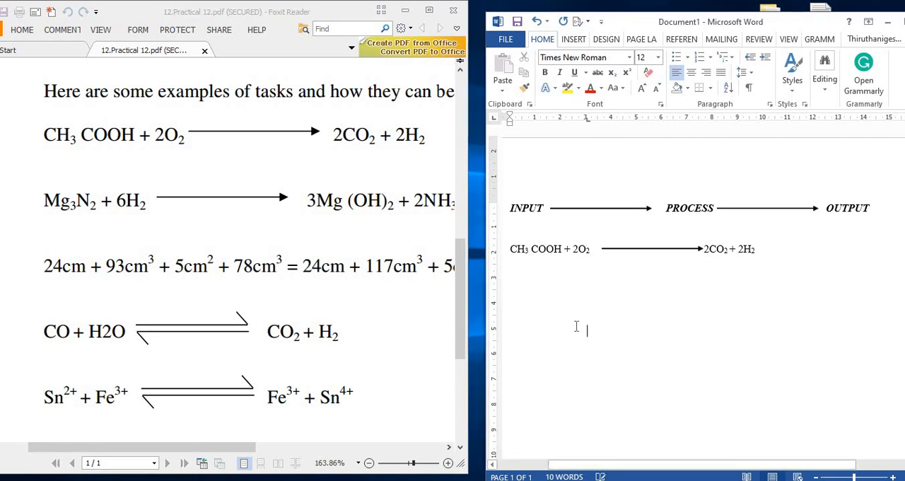
{"action": "left_click", "coordinate": [511, 311]}
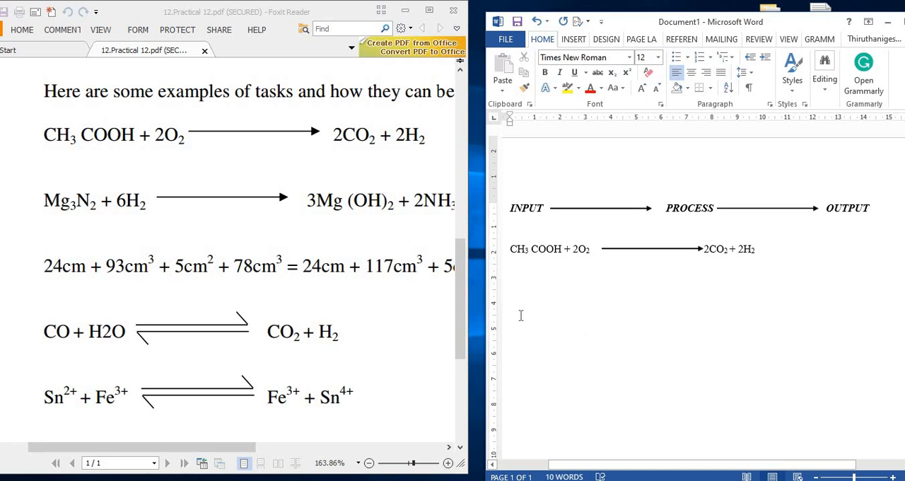
Type CO + H2O, then CO2 + H2 further along the same line
{"action": "type", "text": "C"}
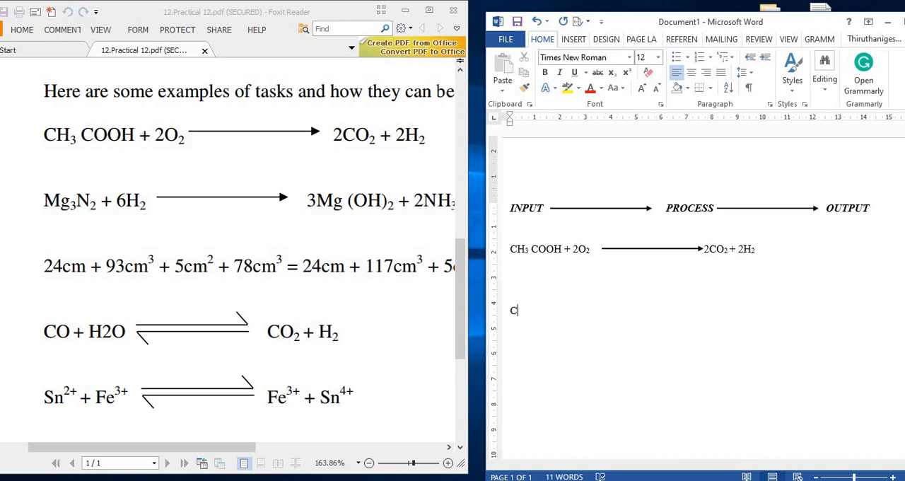
{"action": "type", "text": "O +"}
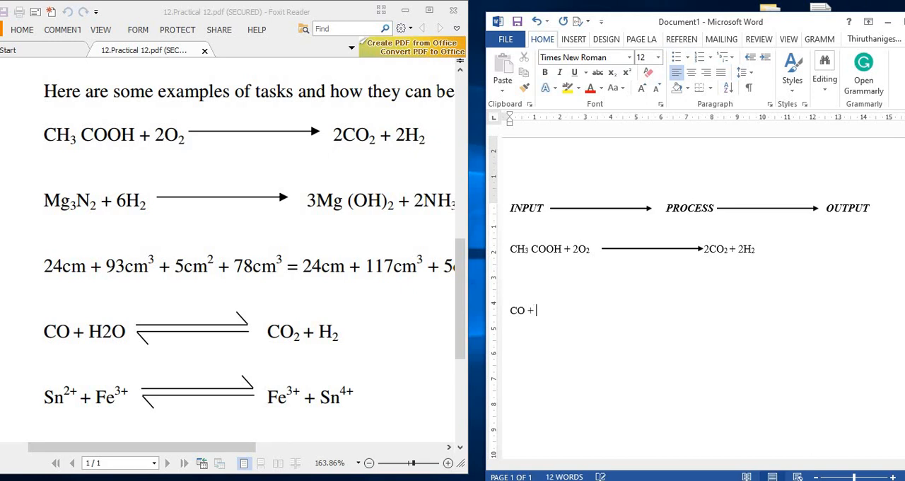
{"action": "type", "text": "H2O"}
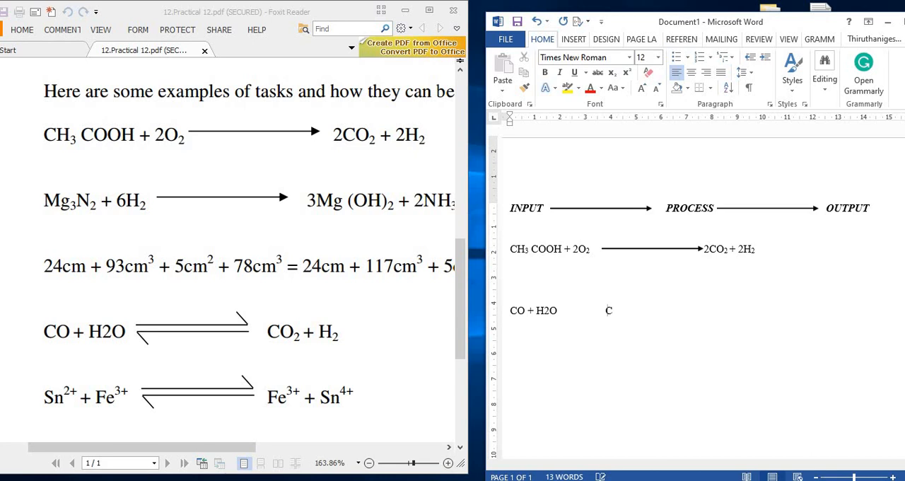
{"action": "type", "text": "CO2 +"}
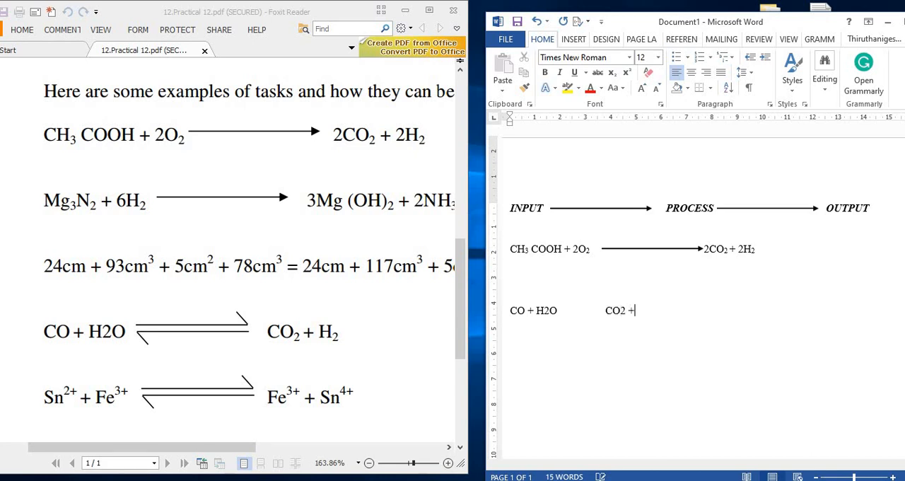
{"action": "type", "text": "H2"}
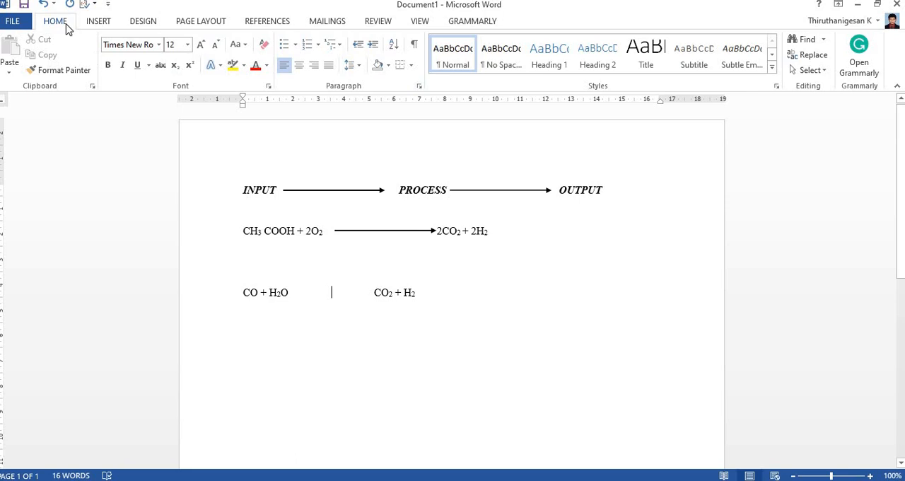
{"action": "left_click", "coordinate": [98, 21]}
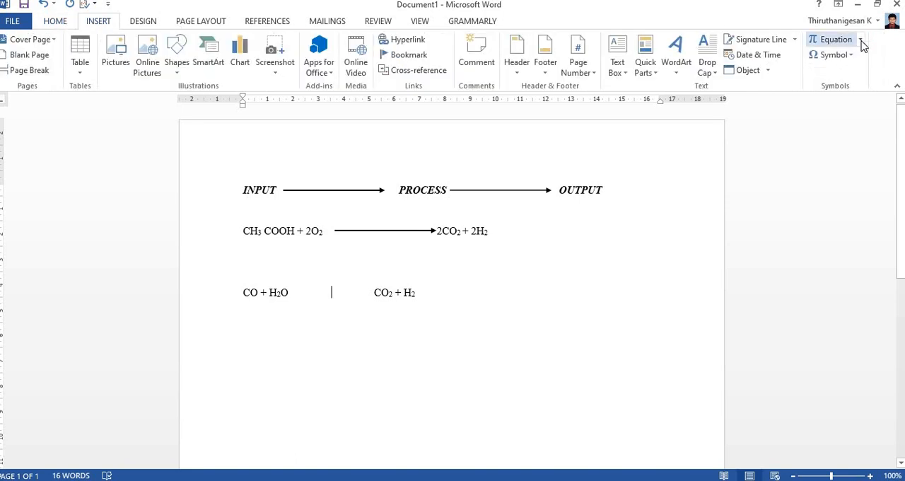
{"action": "left_click", "coordinate": [835, 39]}
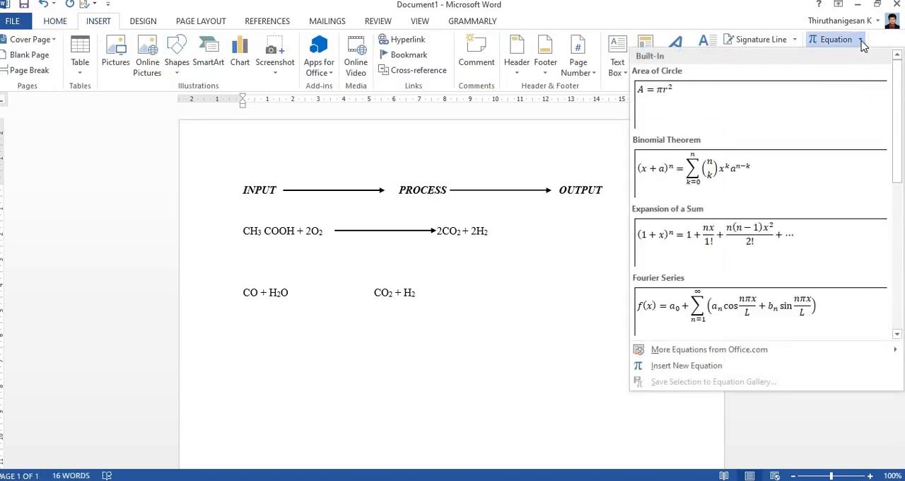
{"action": "left_click", "coordinate": [687, 365]}
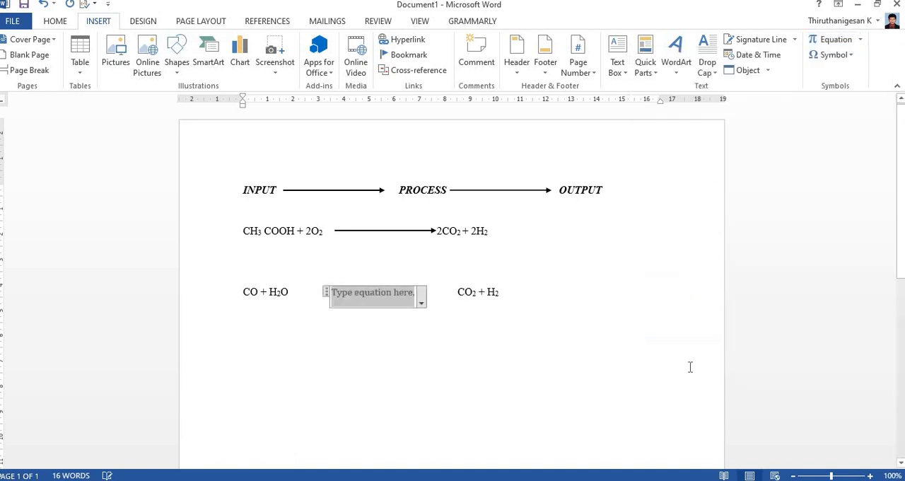
{"action": "left_click", "coordinate": [372, 292]}
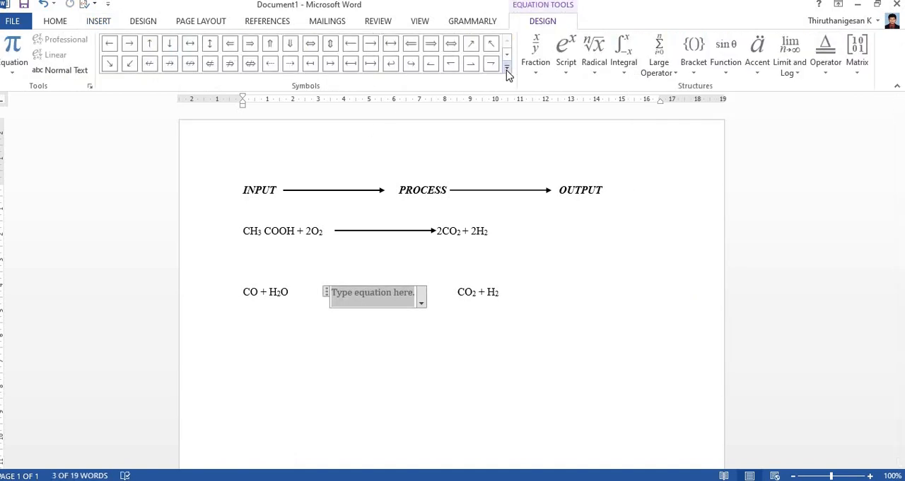
{"action": "left_click", "coordinate": [507, 73]}
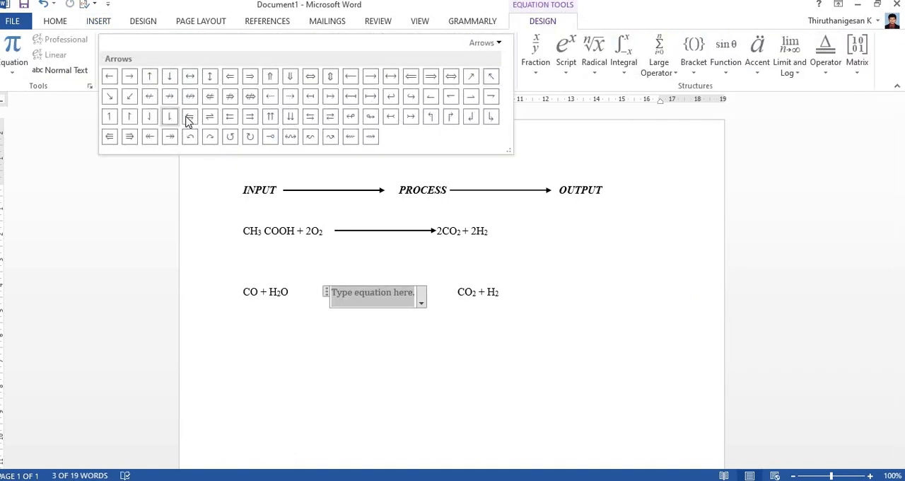
{"action": "left_click", "coordinate": [498, 42]}
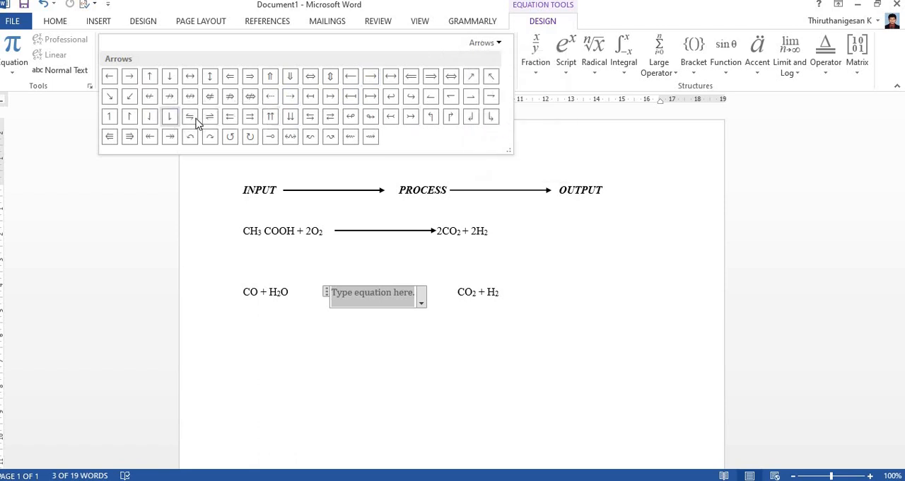
{"action": "left_click", "coordinate": [190, 116]}
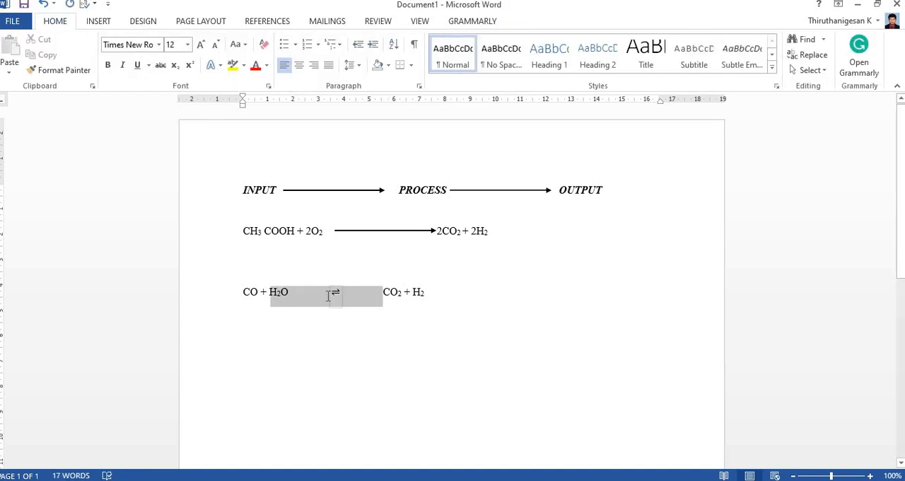
{"action": "left_click", "coordinate": [344, 294]}
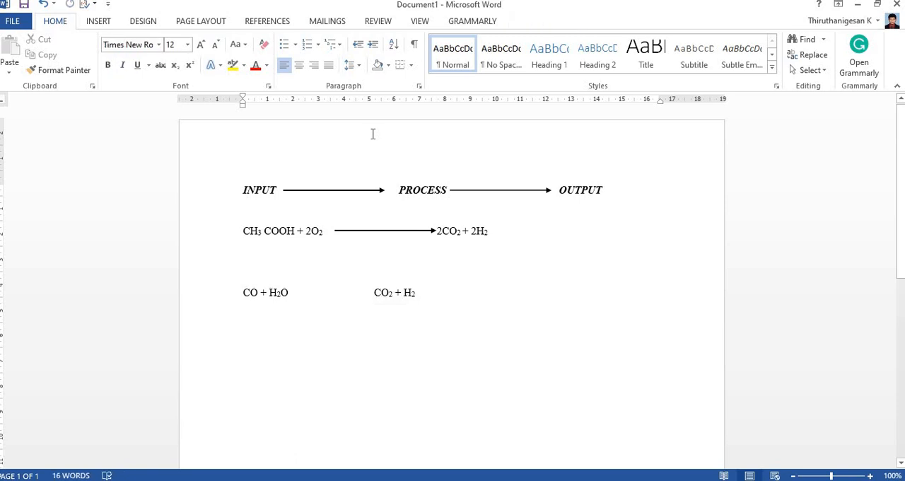
Insert a straight line shape and give it a solid black style
{"action": "left_click", "coordinate": [99, 20]}
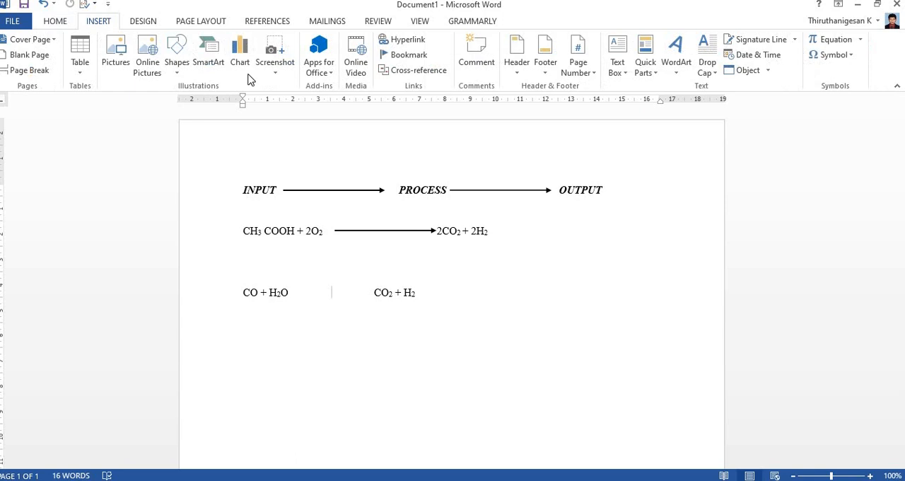
{"action": "left_click", "coordinate": [176, 53]}
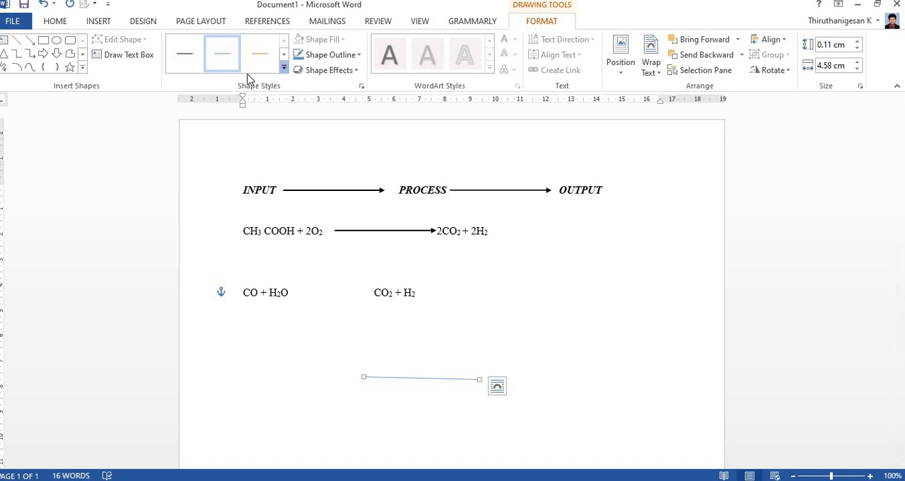
{"action": "left_click", "coordinate": [259, 53]}
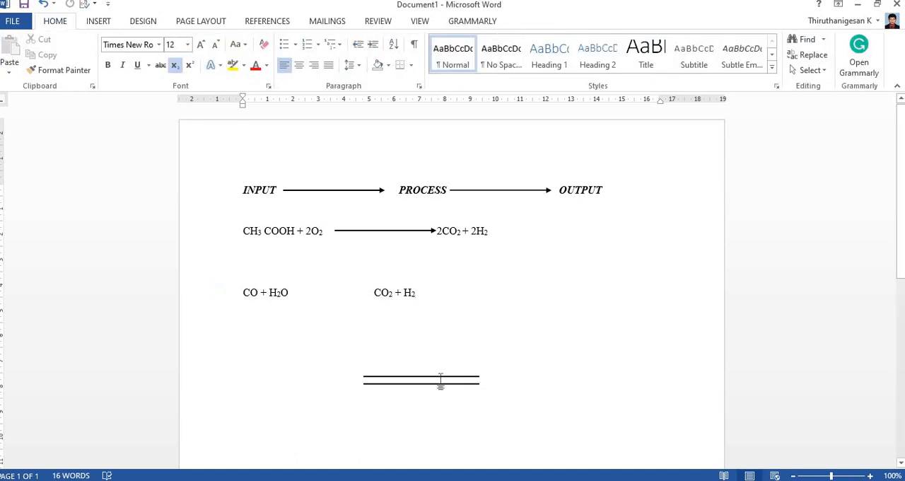
Add a short angled barb to the end of a parallel line
{"action": "left_click", "coordinate": [421, 380]}
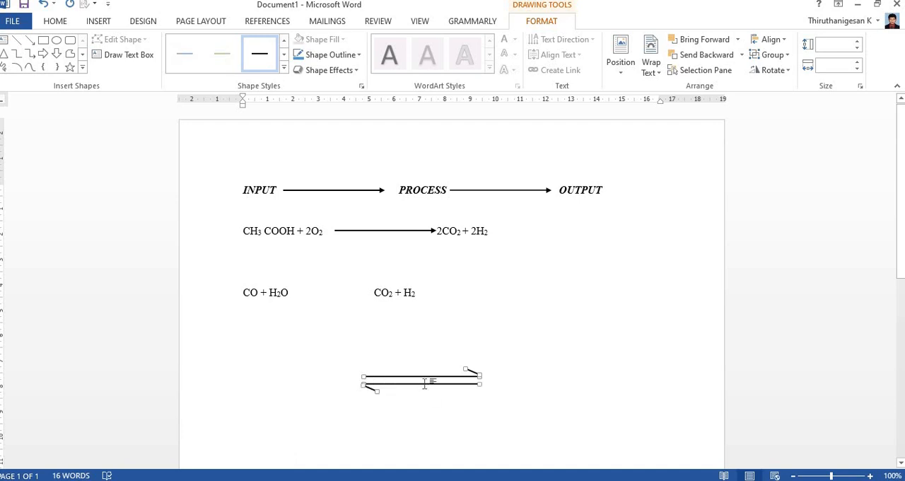
Group the harpoon lines and drag the arrow up beside CO + H2O
{"action": "right_click", "coordinate": [421, 382]}
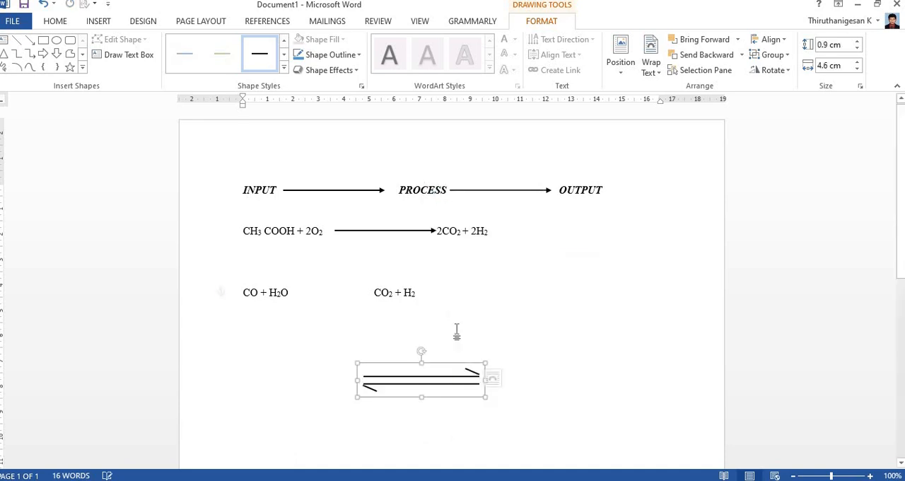
{"action": "left_click_drag", "start_coordinate": [421, 379], "coordinate": [367, 298]}
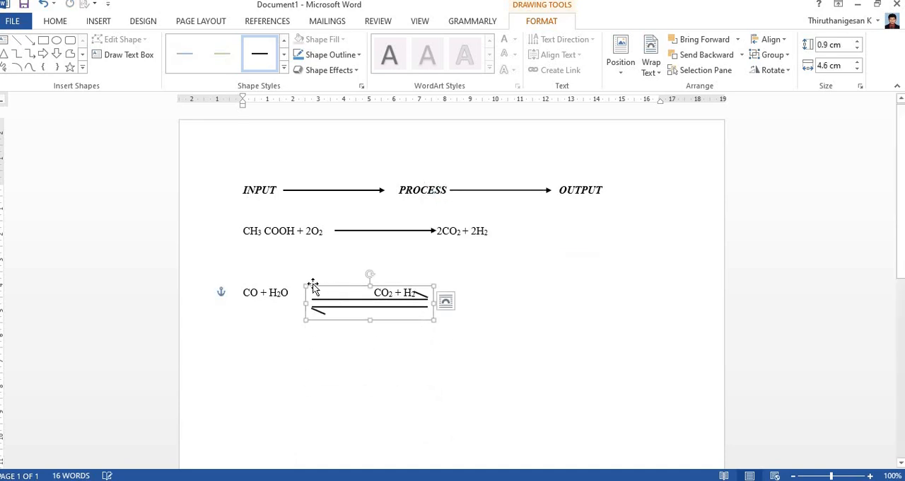